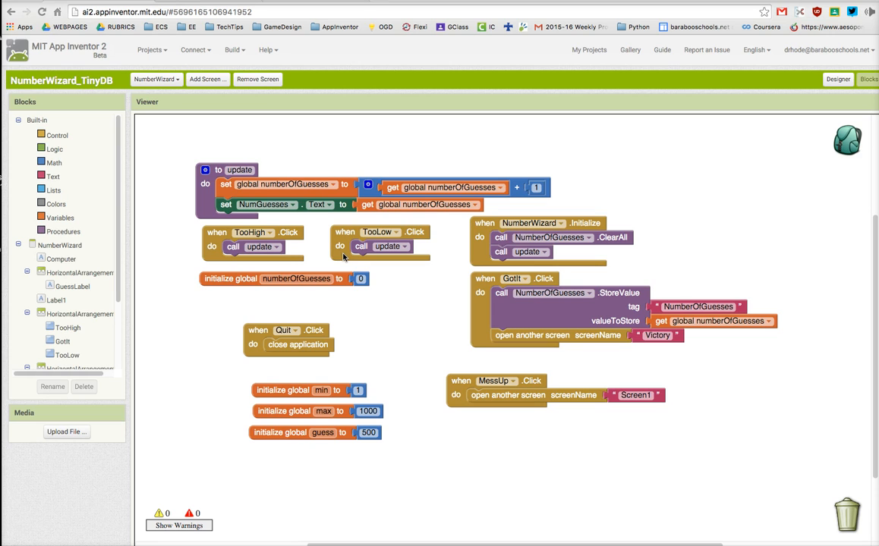
mouse_move(338, 232)
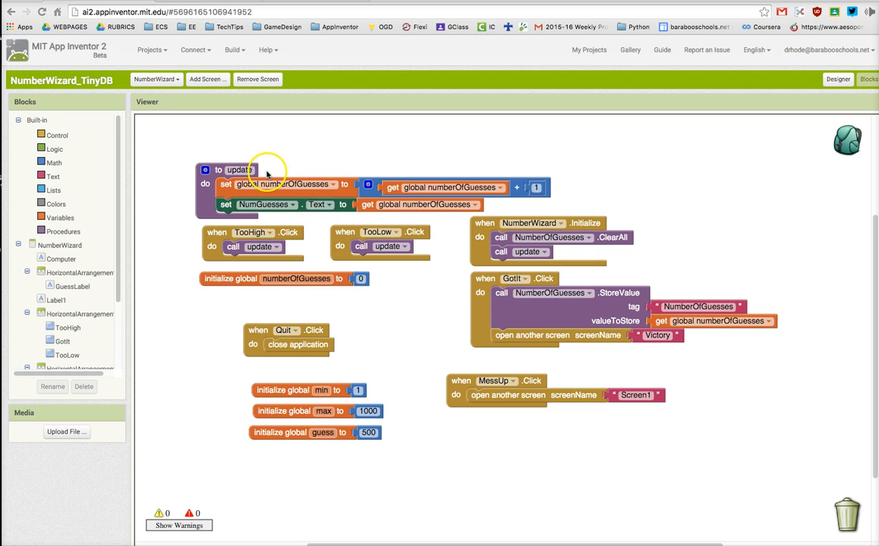
mouse_move(208, 156)
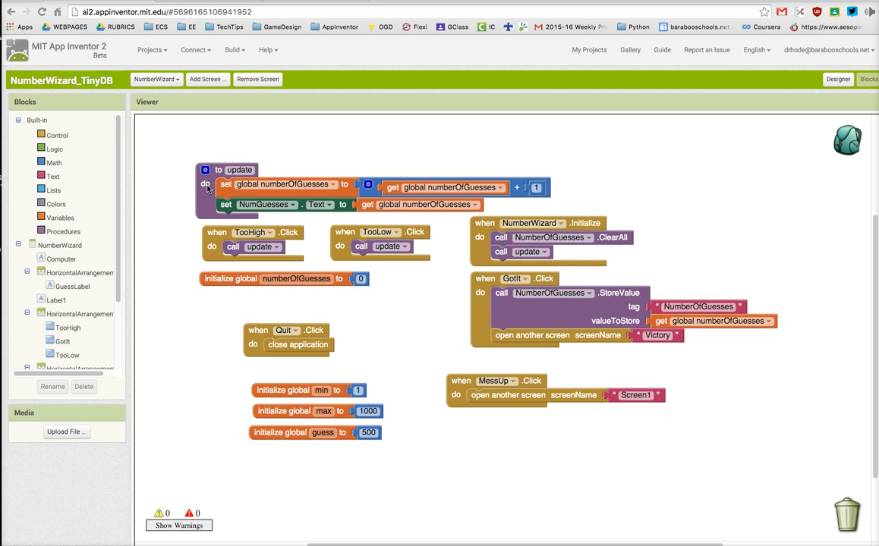
mouse_move(207, 199)
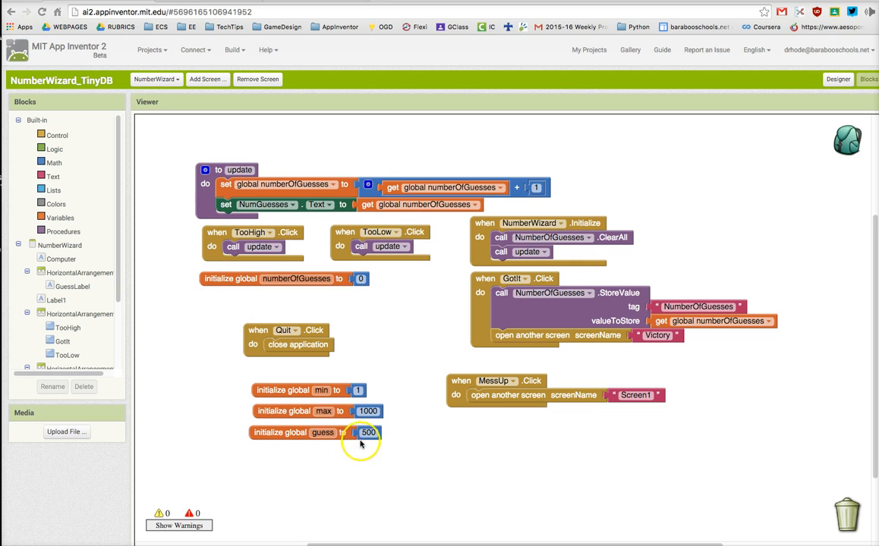
mouse_move(208, 205)
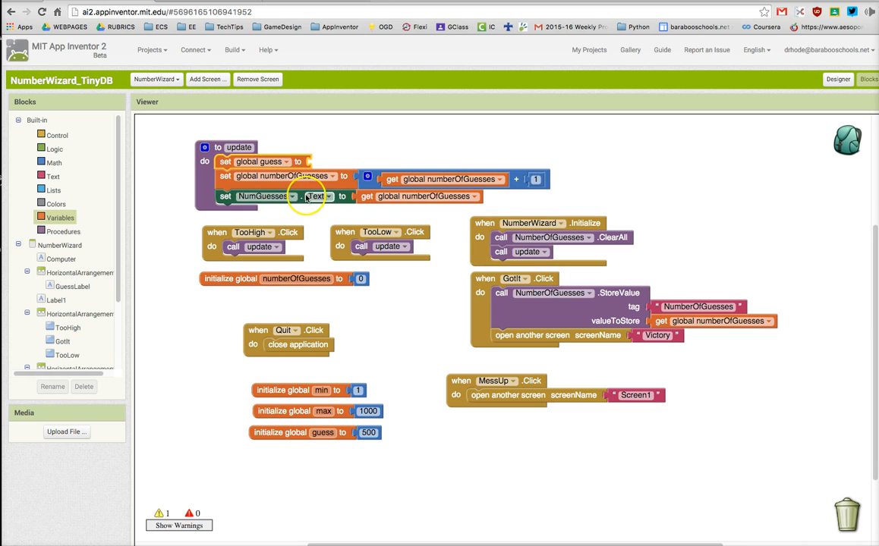
mouse_move(124, 199)
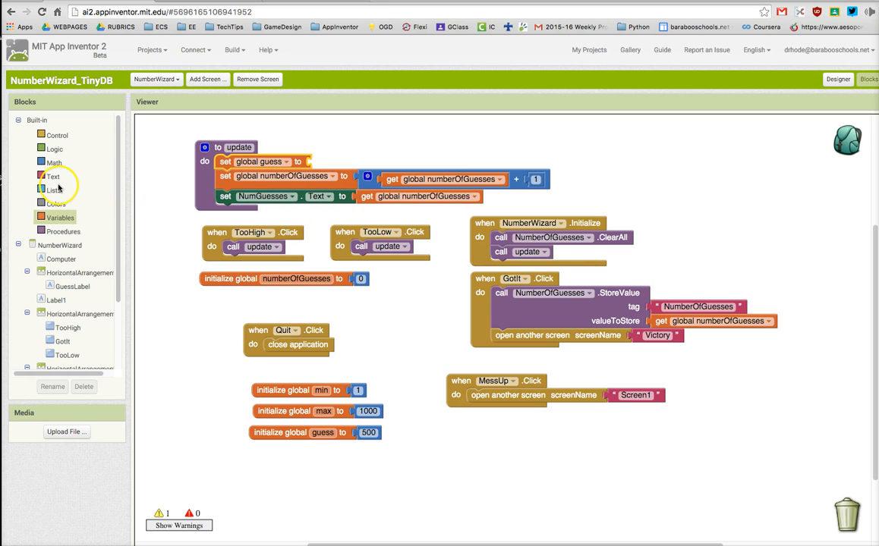
Set global guess to global max minus global min inside the update procedure.
click(49, 161)
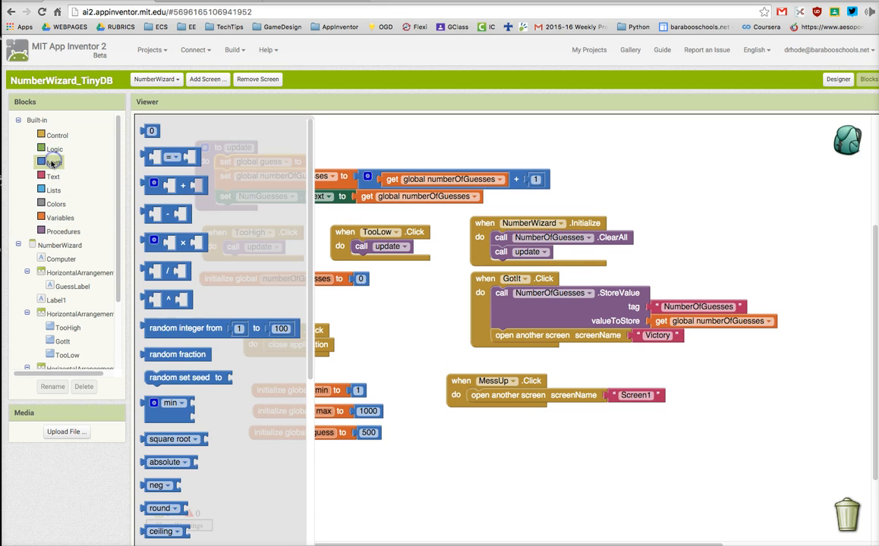
mouse_move(155, 217)
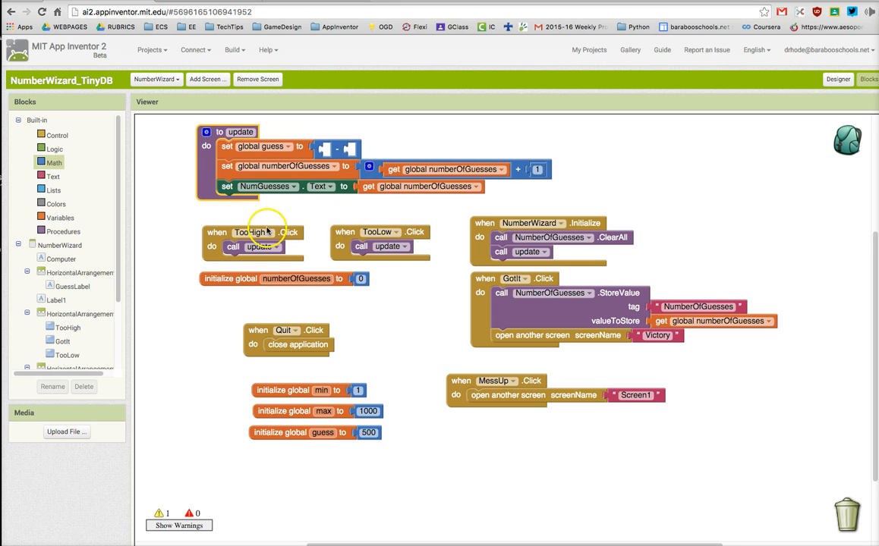
mouse_move(127, 221)
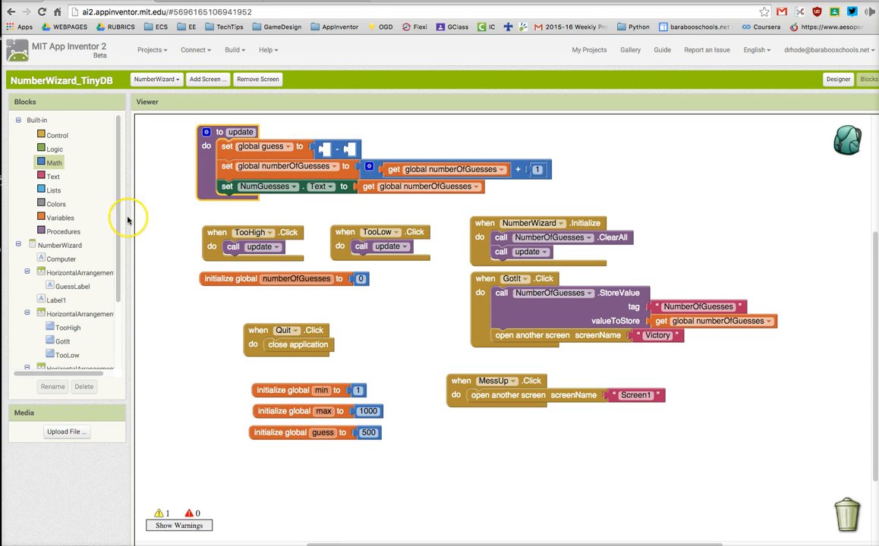
click(60, 217)
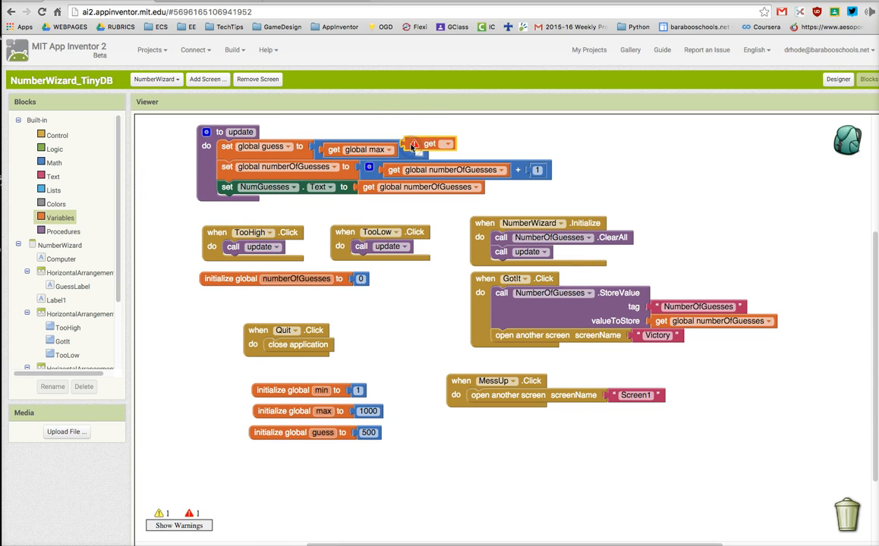
click(459, 144)
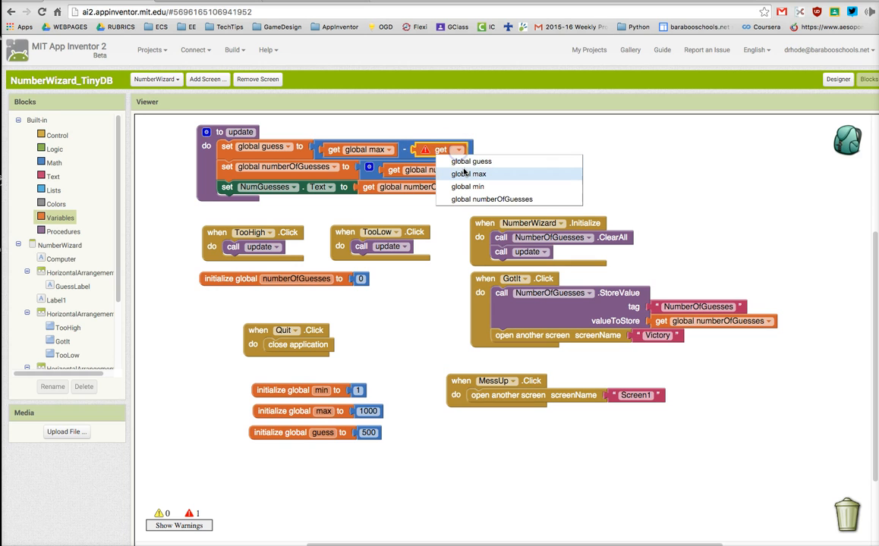
click(475, 186)
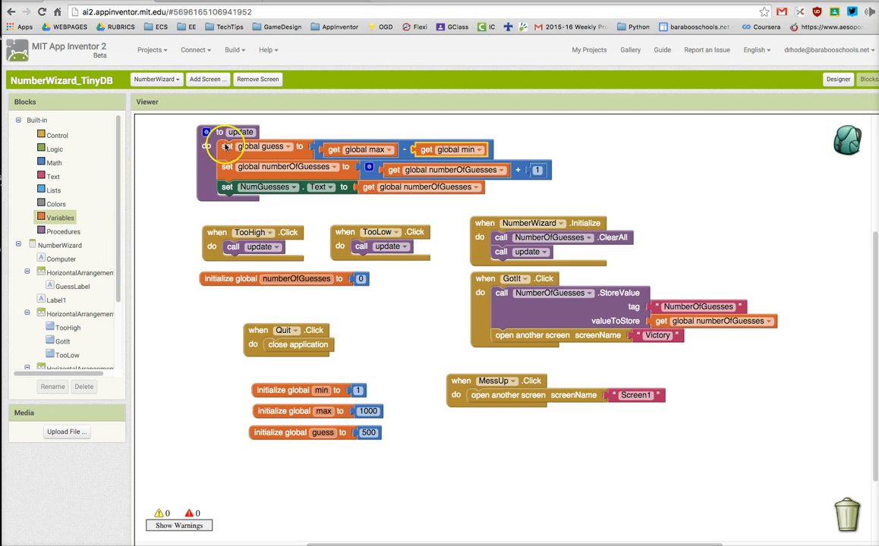
click(54, 162)
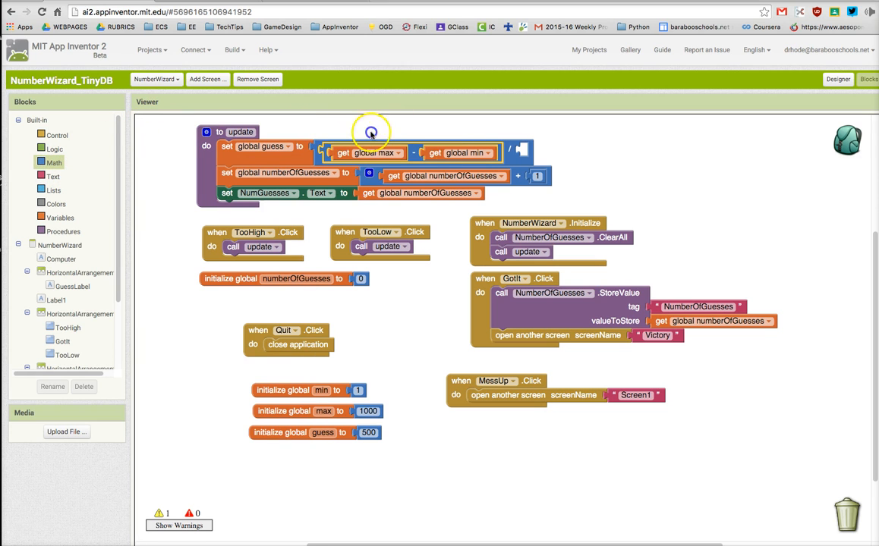
Divide the max-minus-min difference by a number block 2.
click(50, 161)
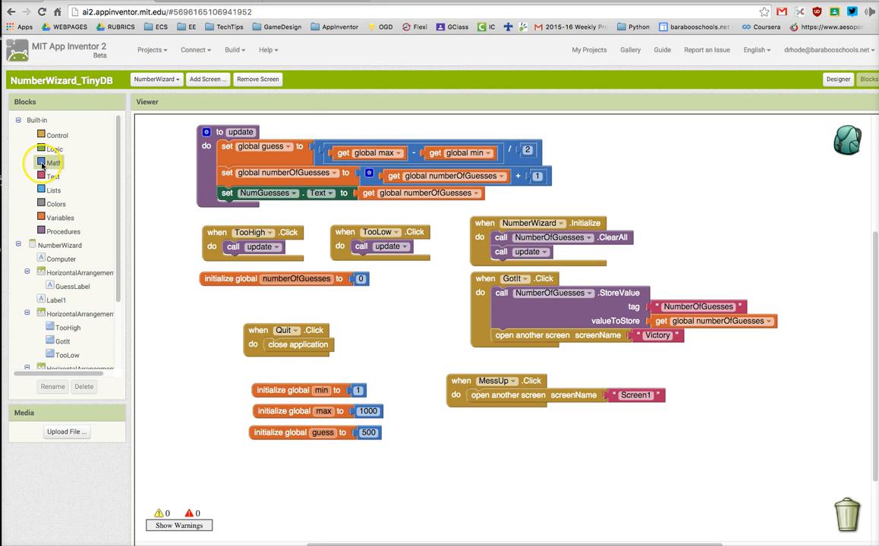
click(54, 163)
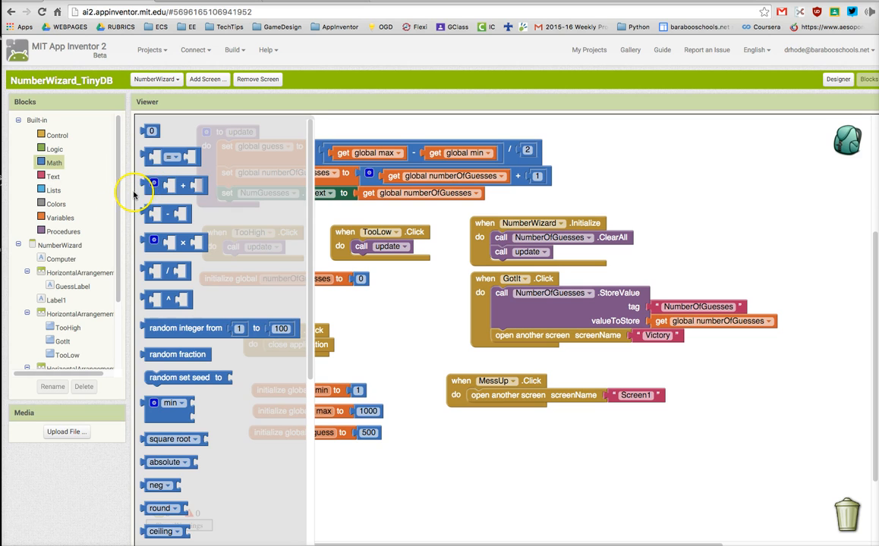
mouse_move(149, 177)
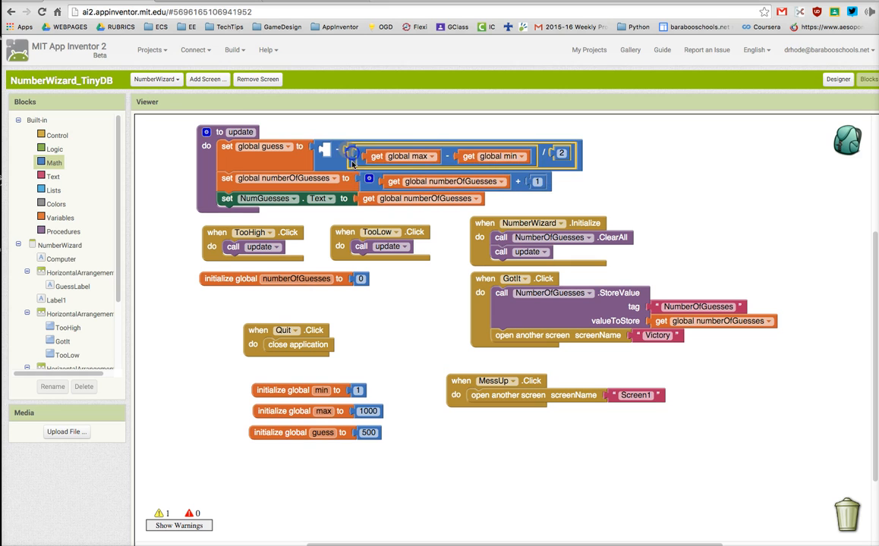
mouse_move(61, 263)
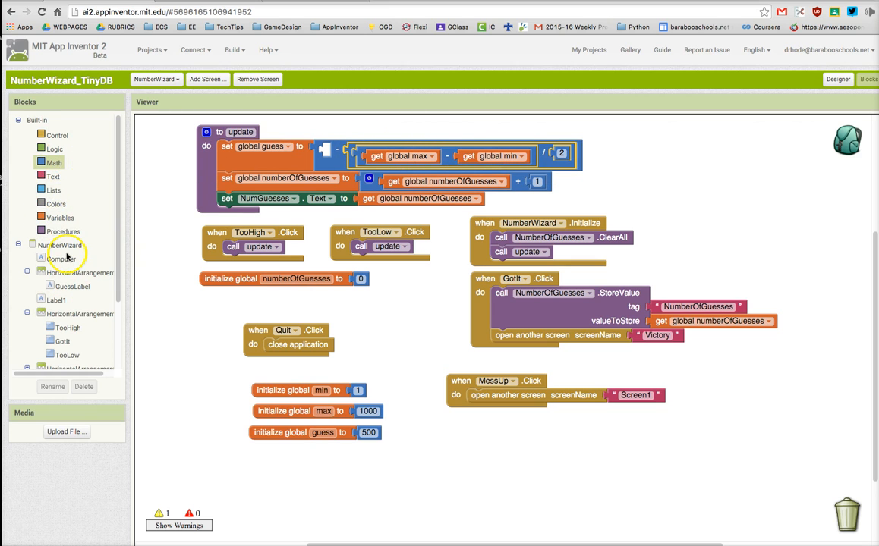
mouse_move(351, 158)
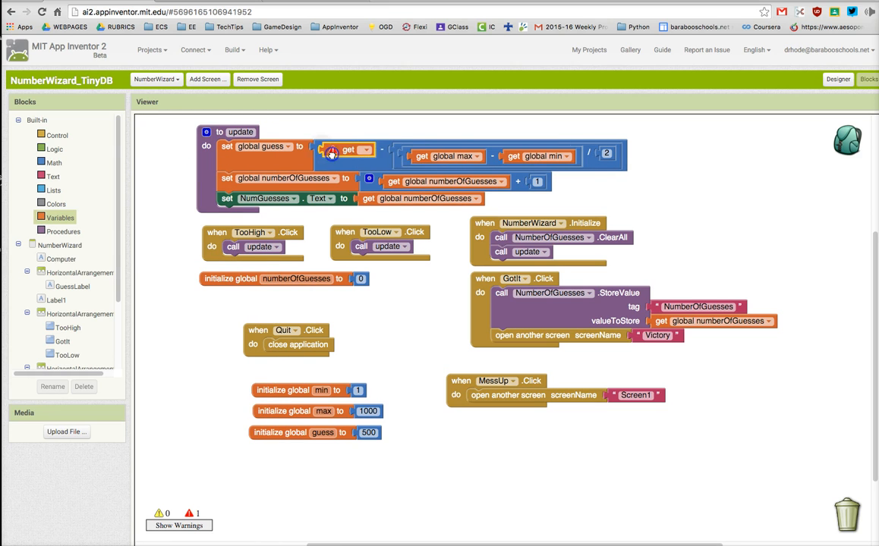
Subtract the halved range from get global max in the guess setter.
click(372, 148)
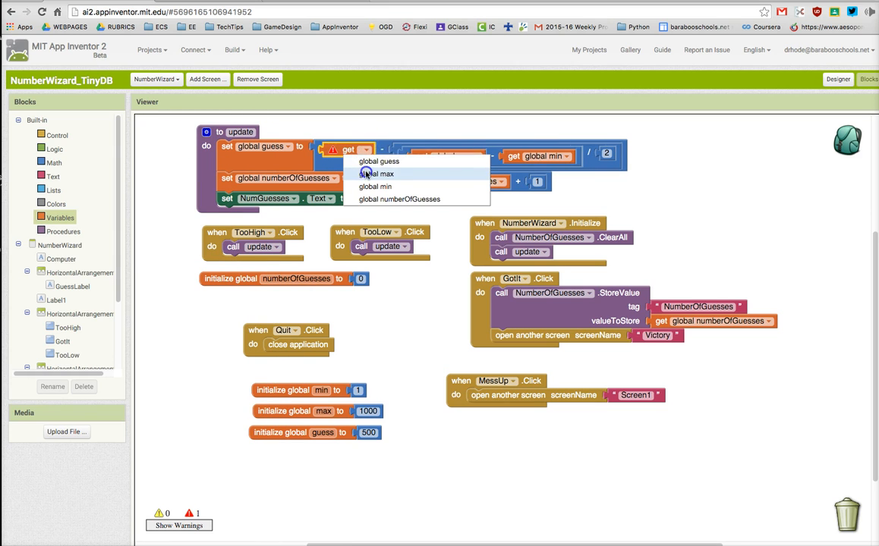
click(373, 173)
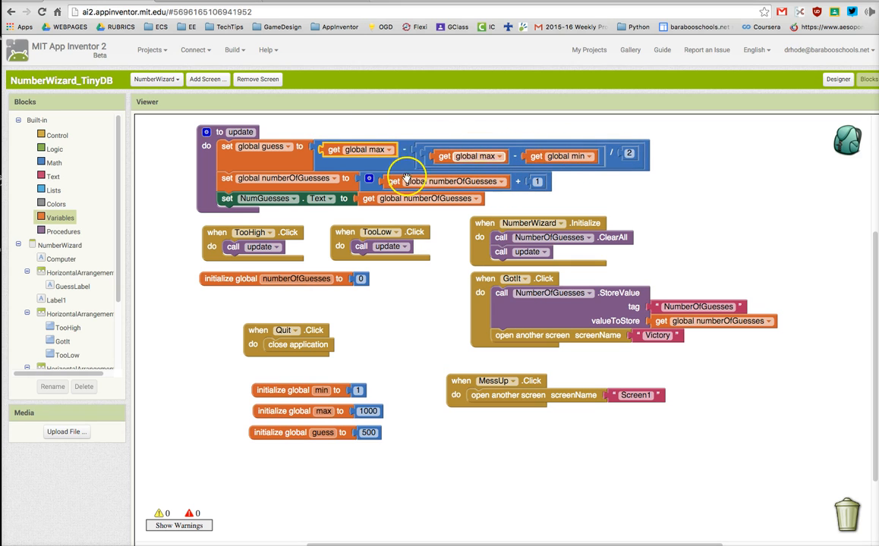
mouse_move(440, 181)
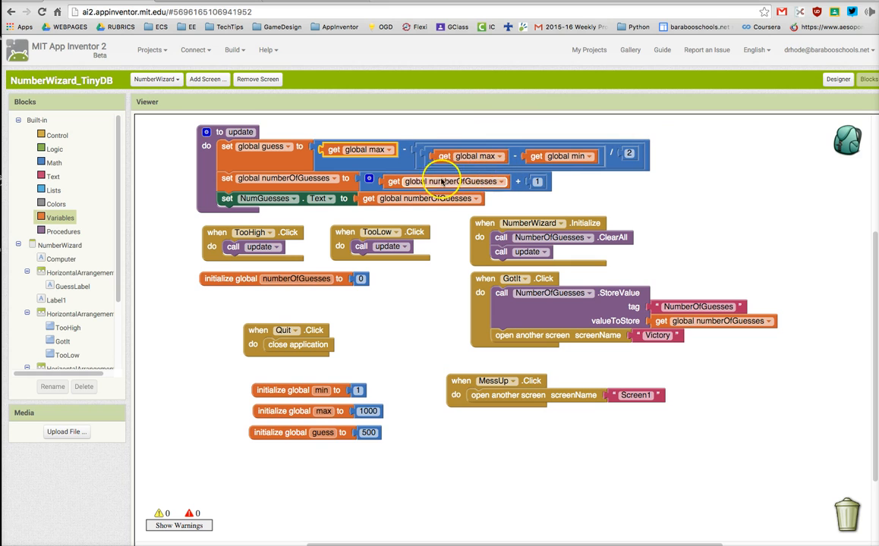
mouse_move(351, 143)
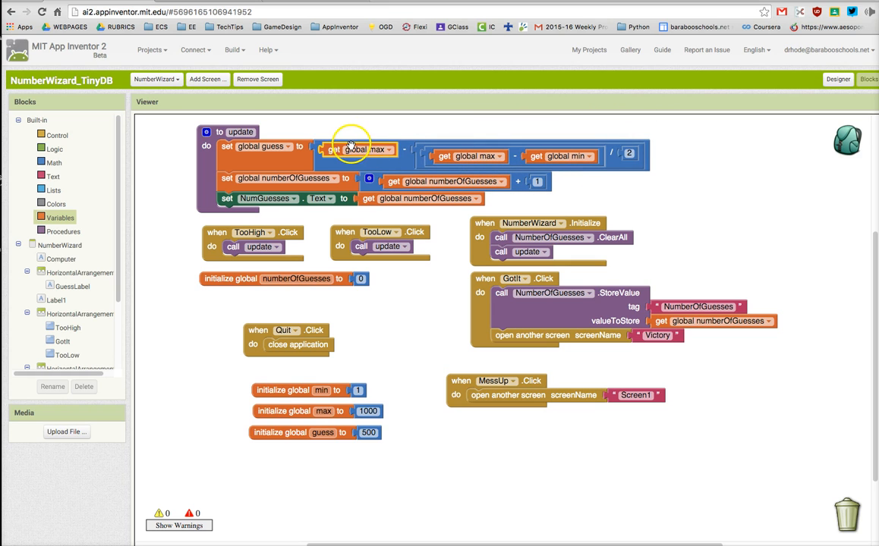
mouse_move(315, 149)
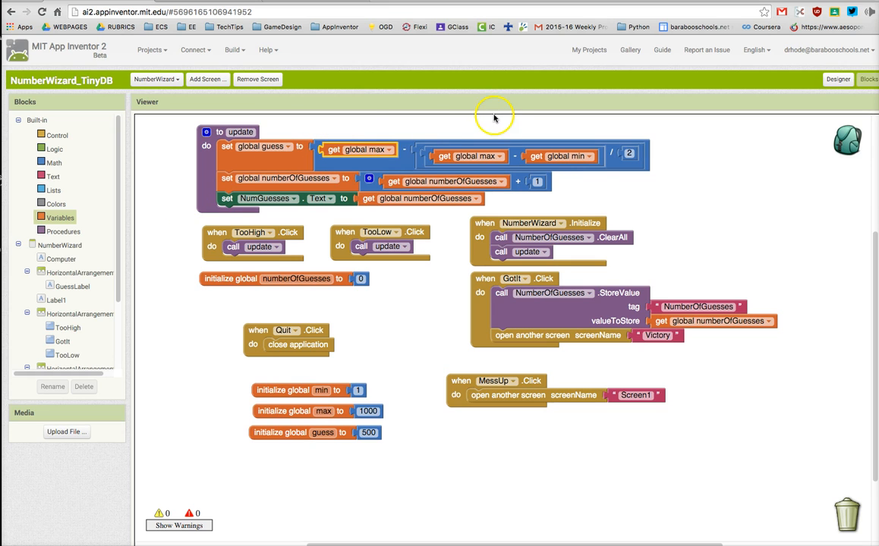
mouse_move(387, 149)
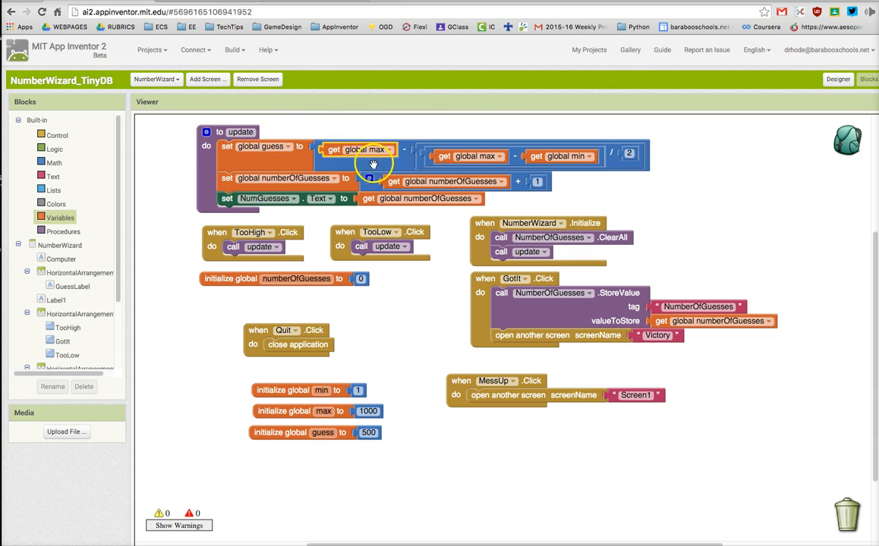
mouse_move(455, 146)
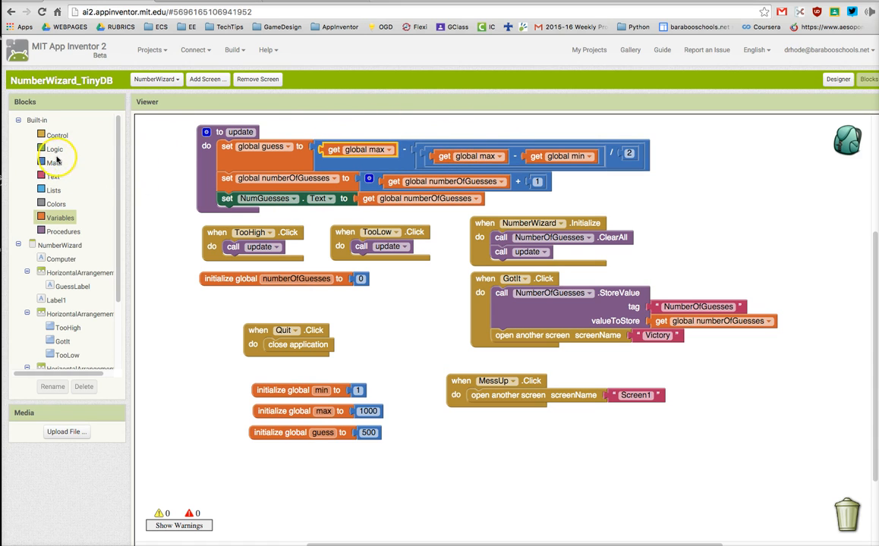
Wrap the max minus half-range expression in a Math round block.
click(51, 161)
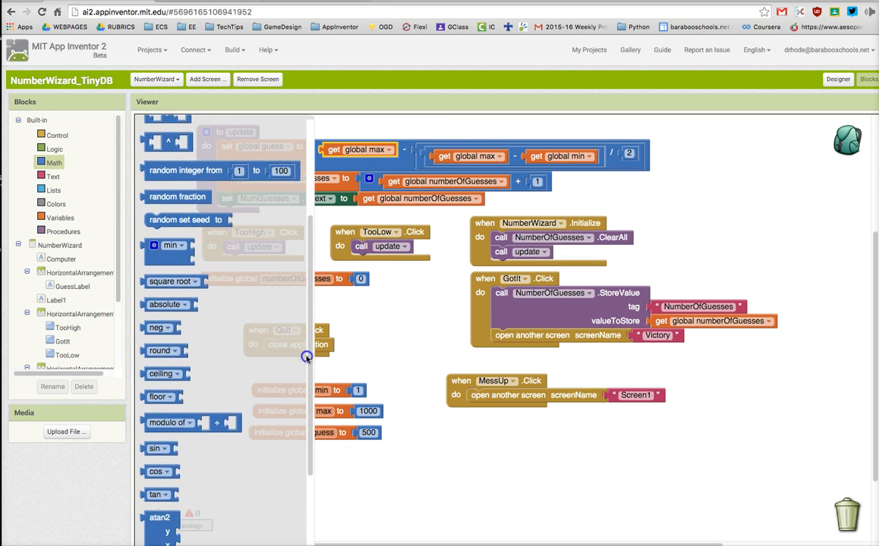
scroll(down, 3)
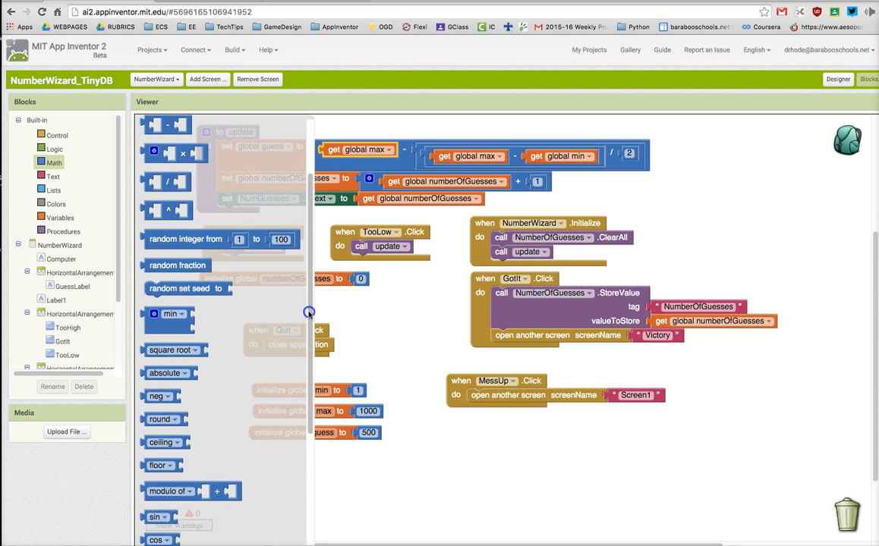
scroll(down, 3)
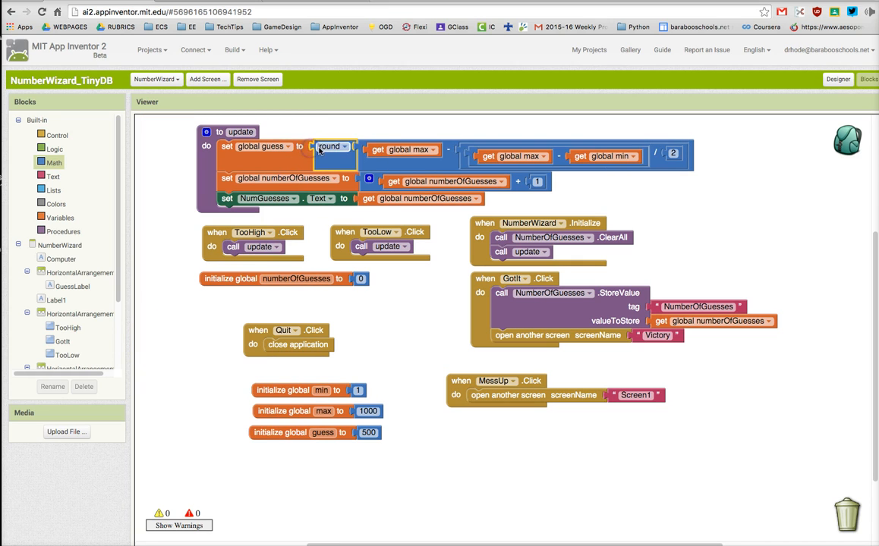
mouse_move(328, 162)
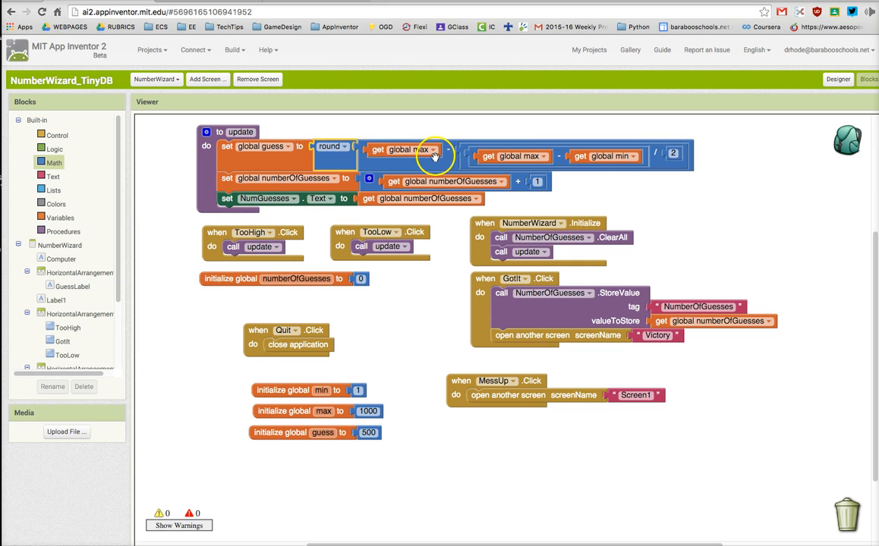
mouse_move(505, 159)
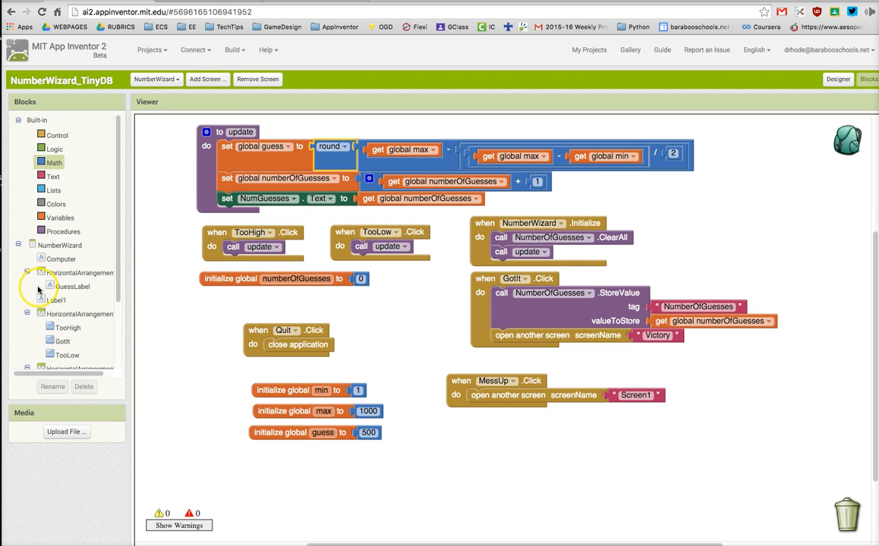
Add set GuessLabel.Text to get global guess in the update procedure.
click(69, 286)
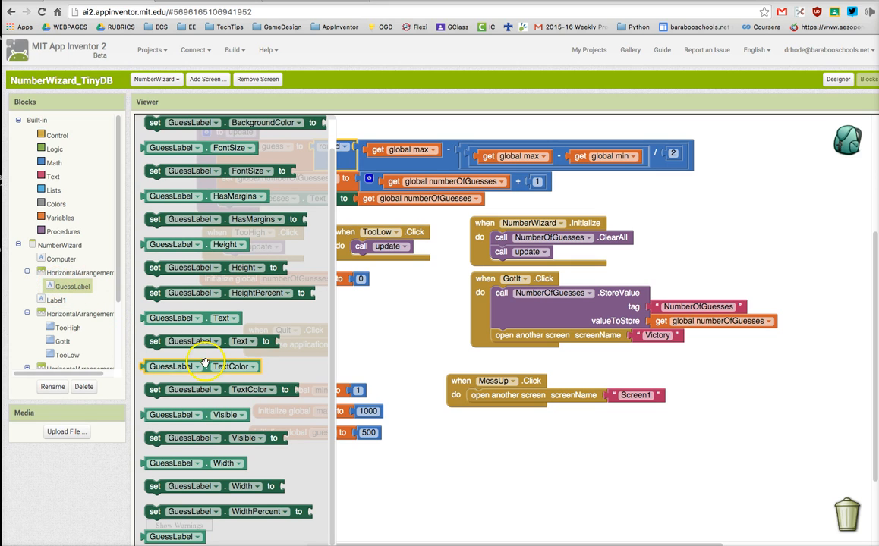
mouse_move(193, 372)
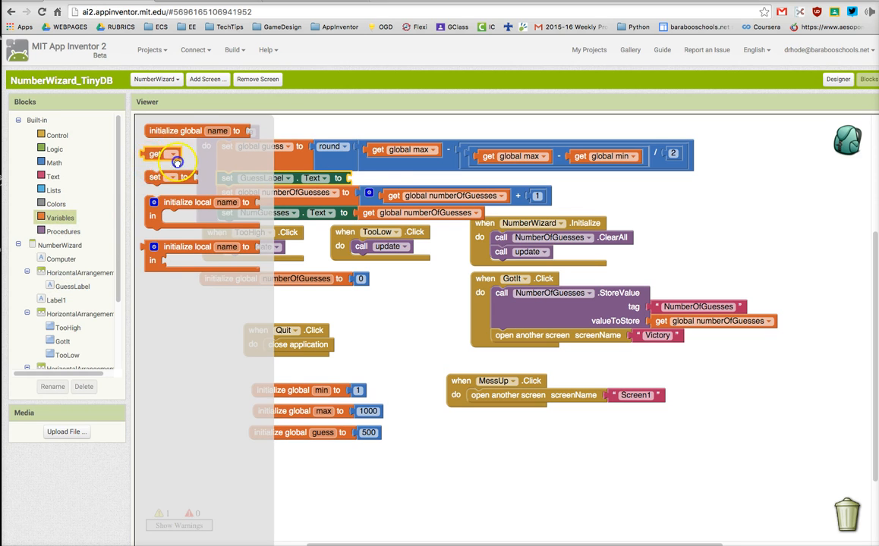
click(394, 177)
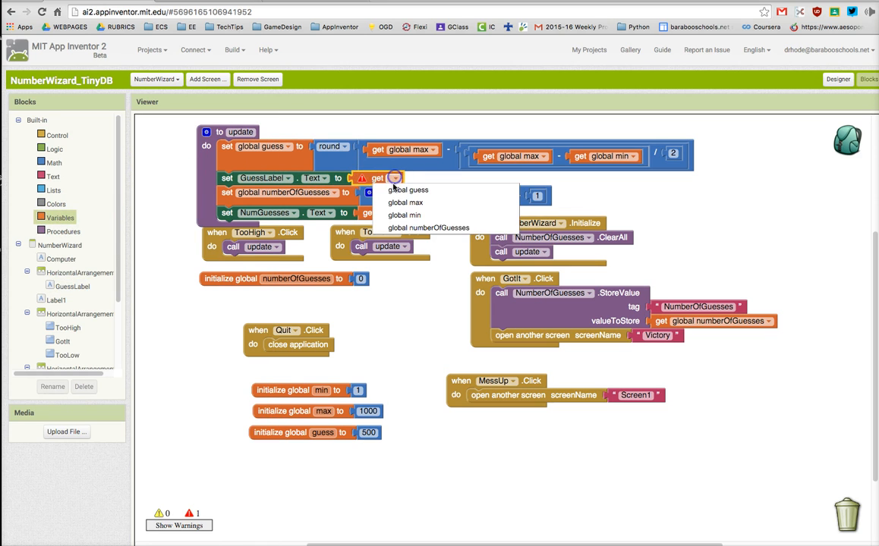
click(412, 190)
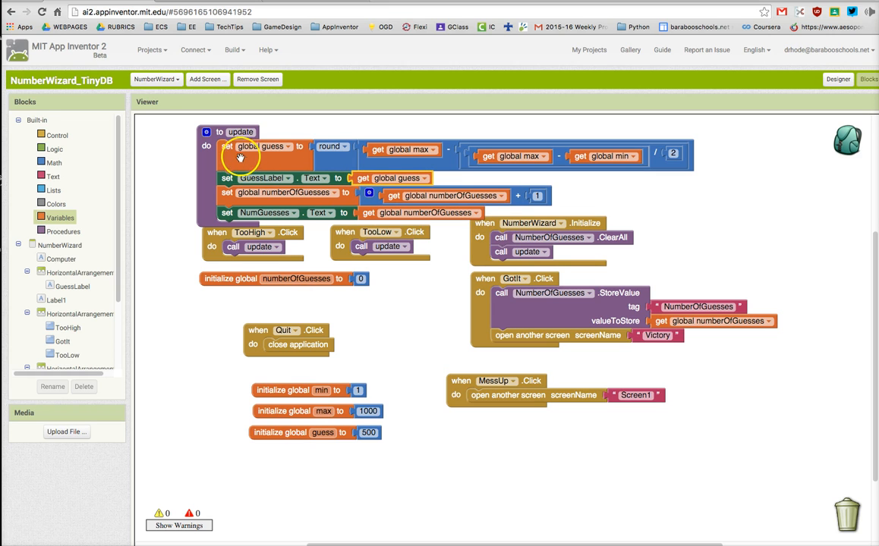
mouse_move(448, 139)
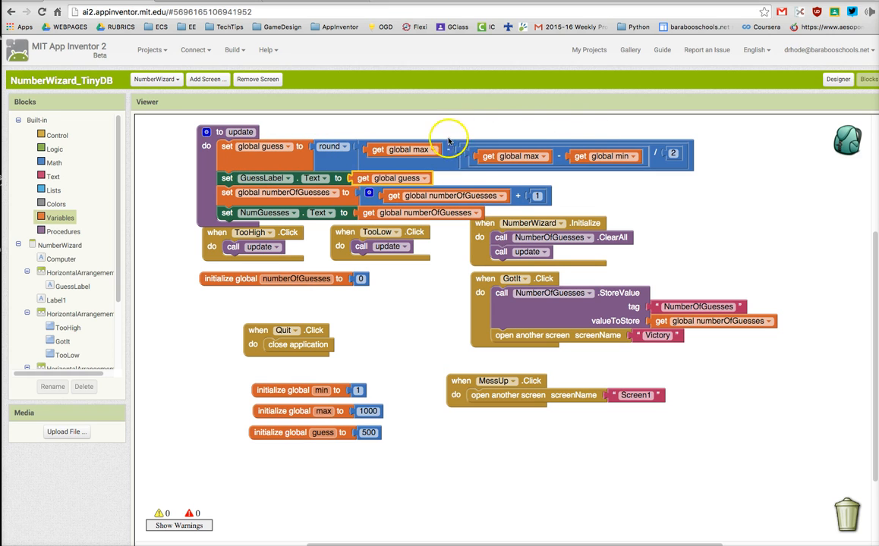
mouse_move(403, 182)
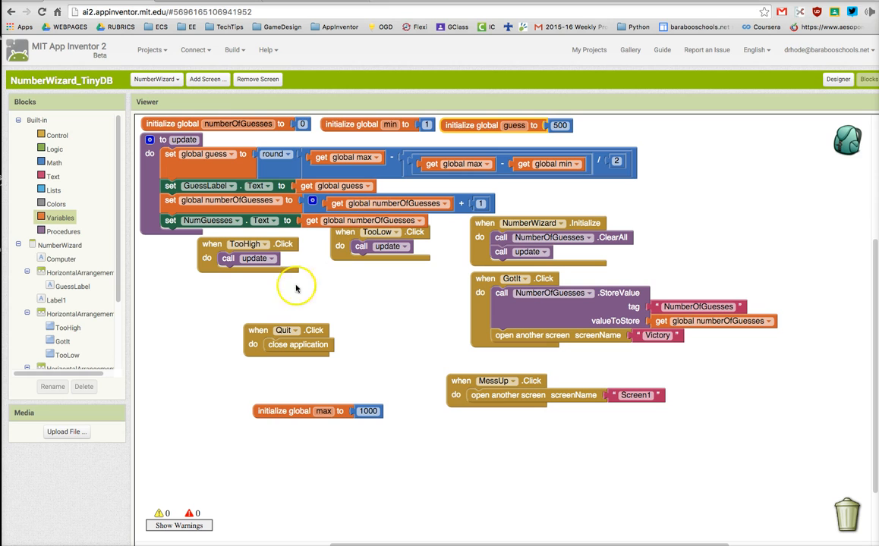
Move the max initializer to the top row and the TooHigh handler clear of update.
drag(317, 411, 668, 140)
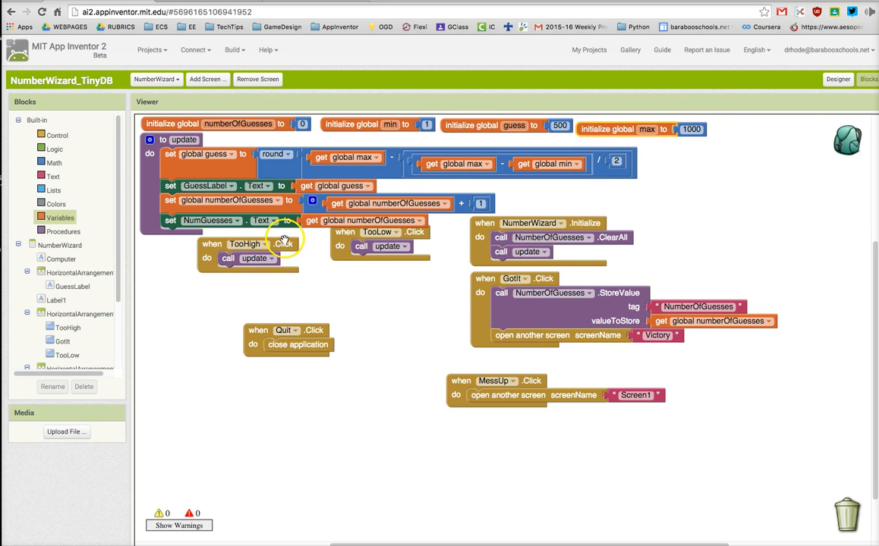
drag(247, 243, 188, 261)
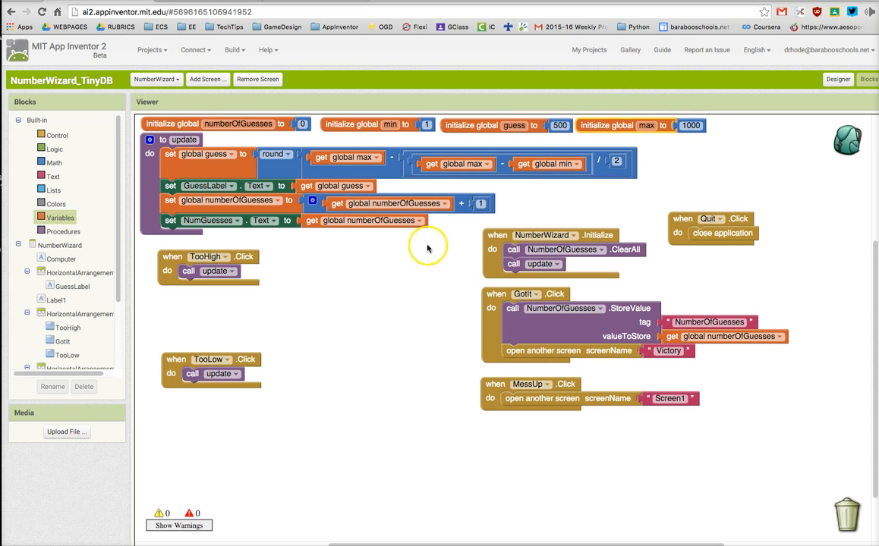
mouse_move(162, 78)
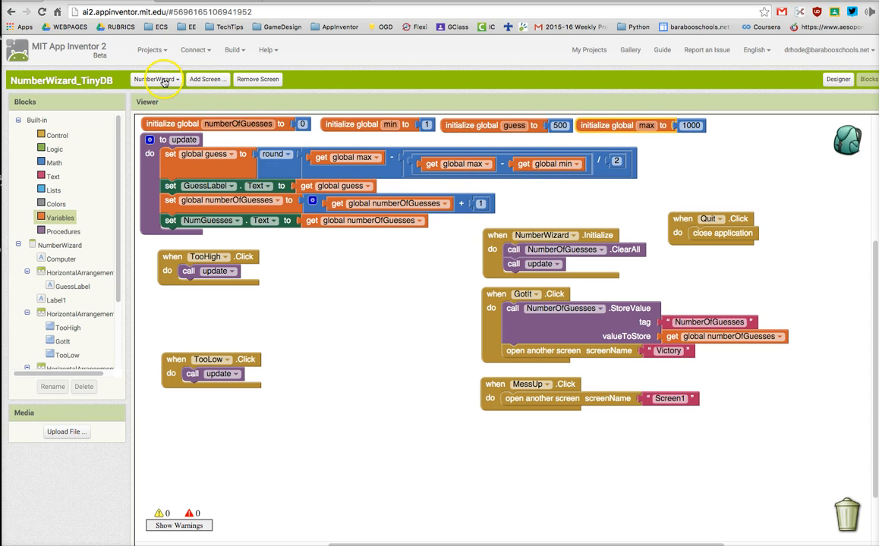